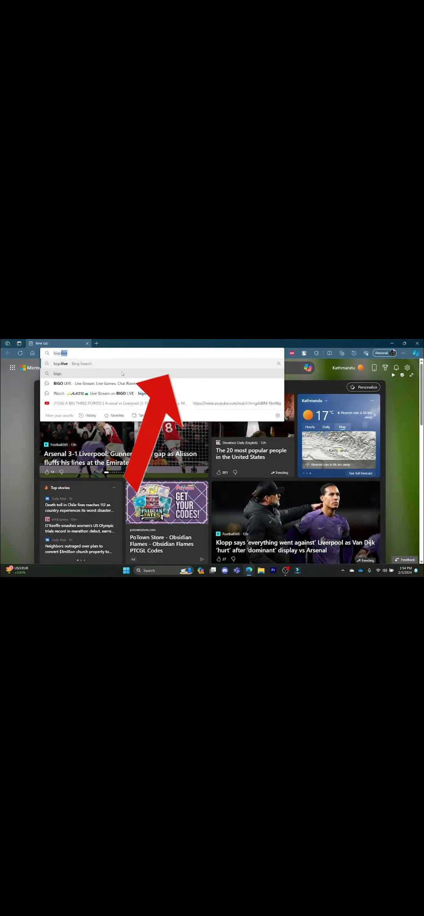
Pick the BIGO LIVE suggestion to run a Bing search for 'bigolive'.
left_click(81, 374)
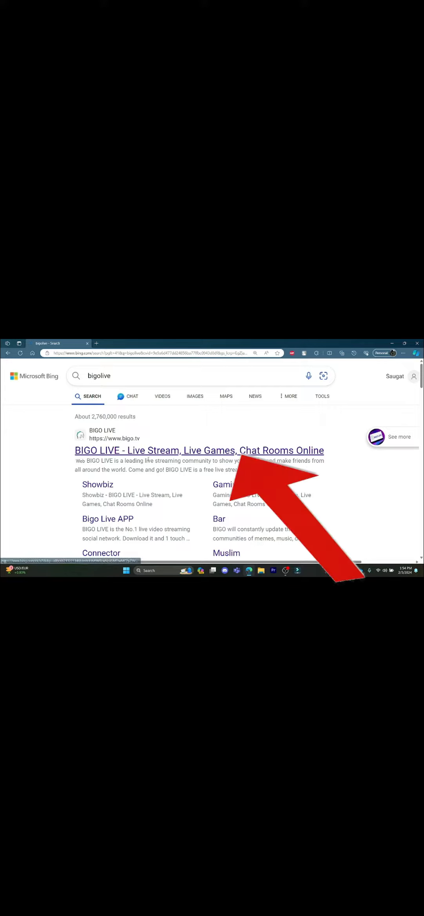
Open the 'BIGO LIVE - Live Stream, Live Games, Chat Rooms Online' result in a new tab.
left_click(199, 450)
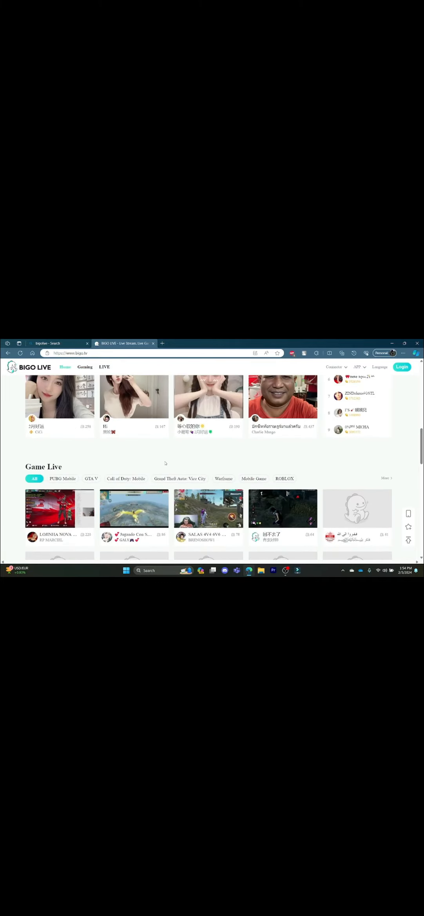
Open a live stream thumbnail on the bigo.tv homepage to play it.
left_click(59, 397)
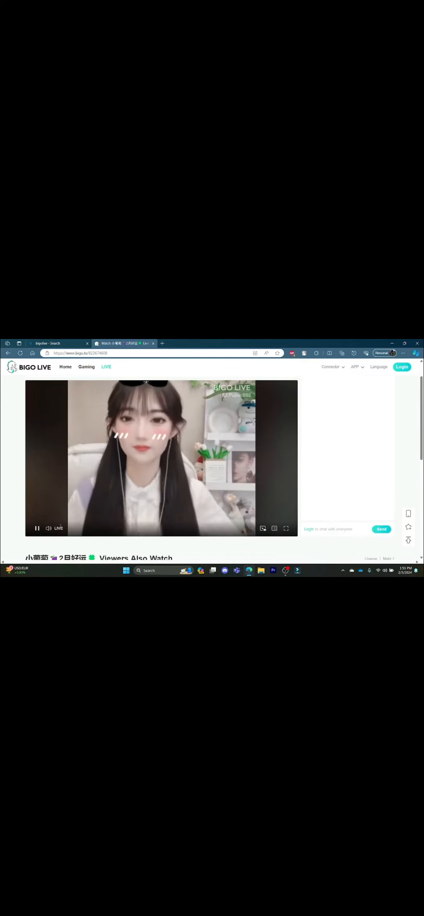